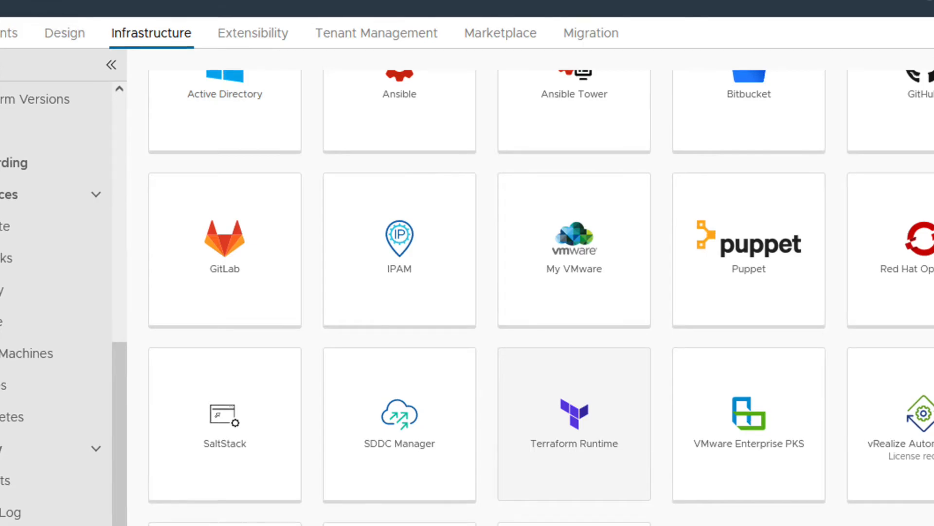
# - Start a new Terraform cloud template from Design > Cloud Templates and name it TestTF
pyautogui.click(110, 94)
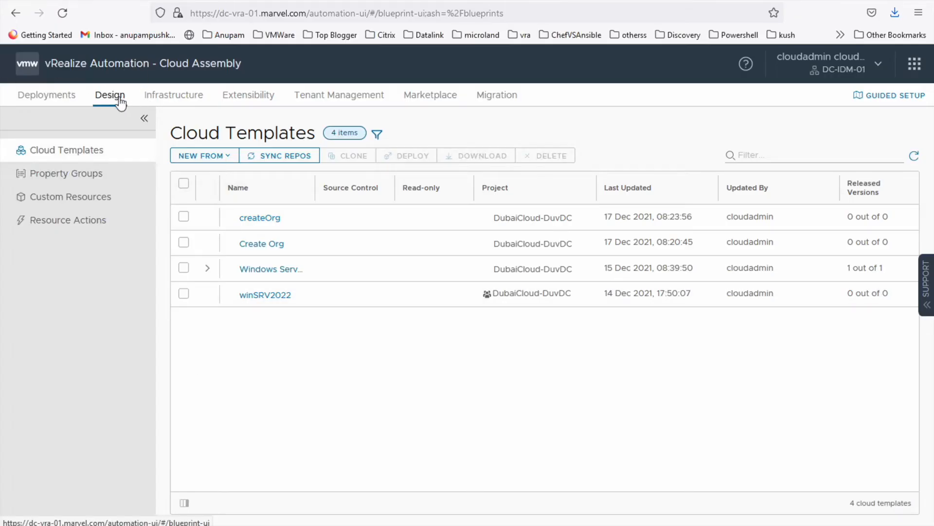
pyautogui.click(200, 155)
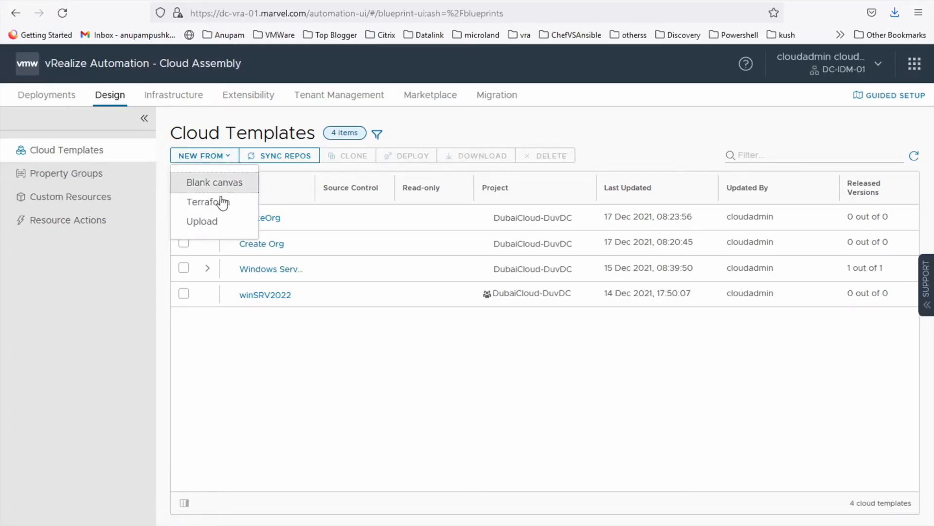
pyautogui.click(207, 202)
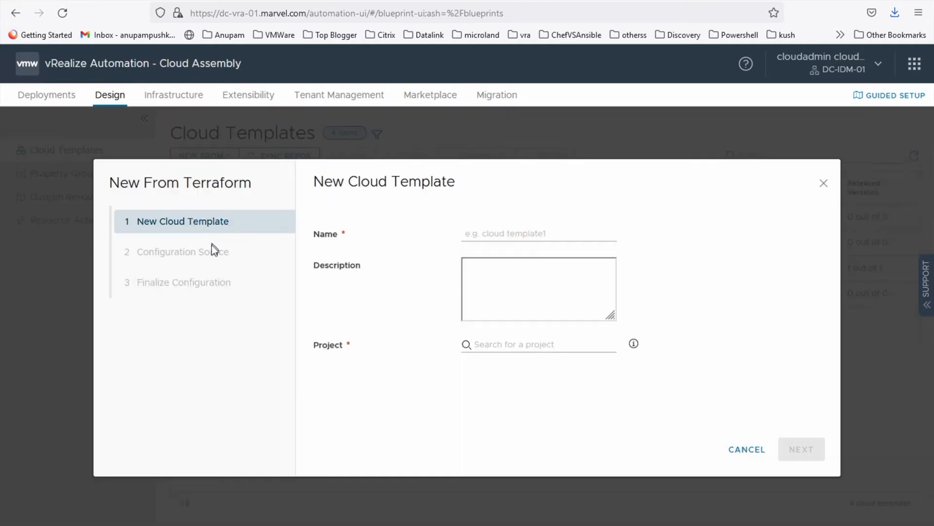
pyautogui.click(538, 232)
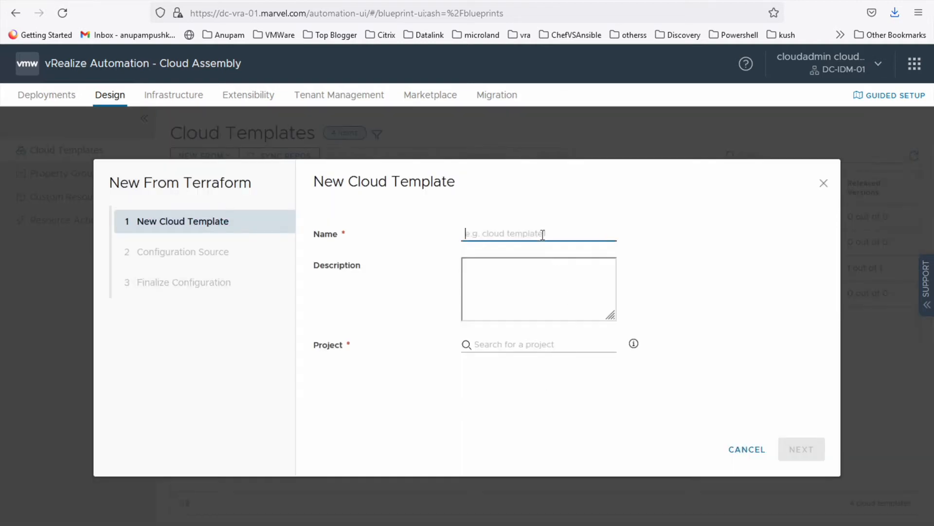
pyautogui.write('Test')
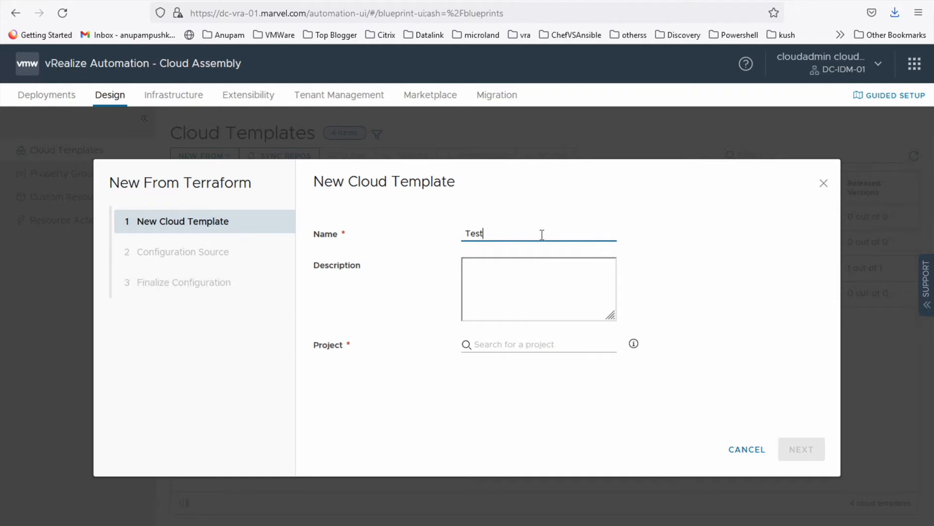
# - Assign the template to the DubaiCloud-DuvDC project and continue to the source step
pyautogui.click(537, 344)
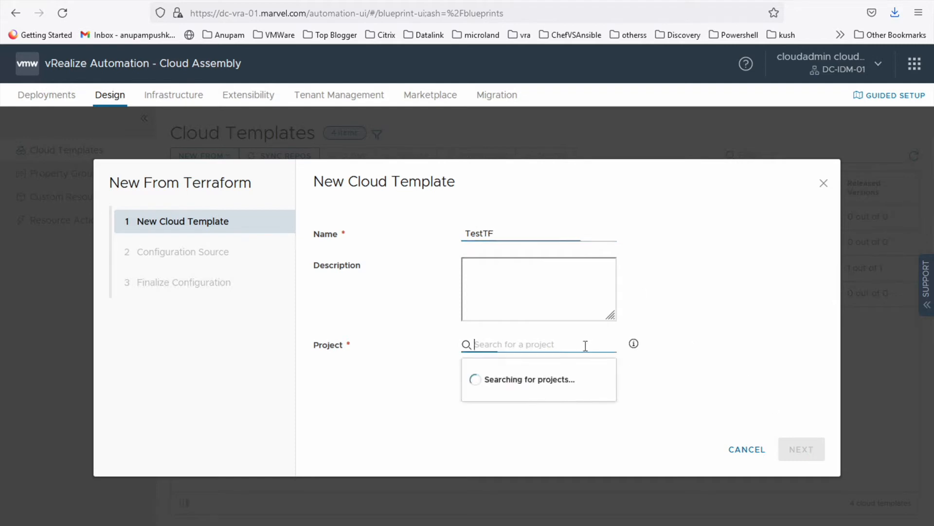
pyautogui.write('DubaiCloud-DuvDC')
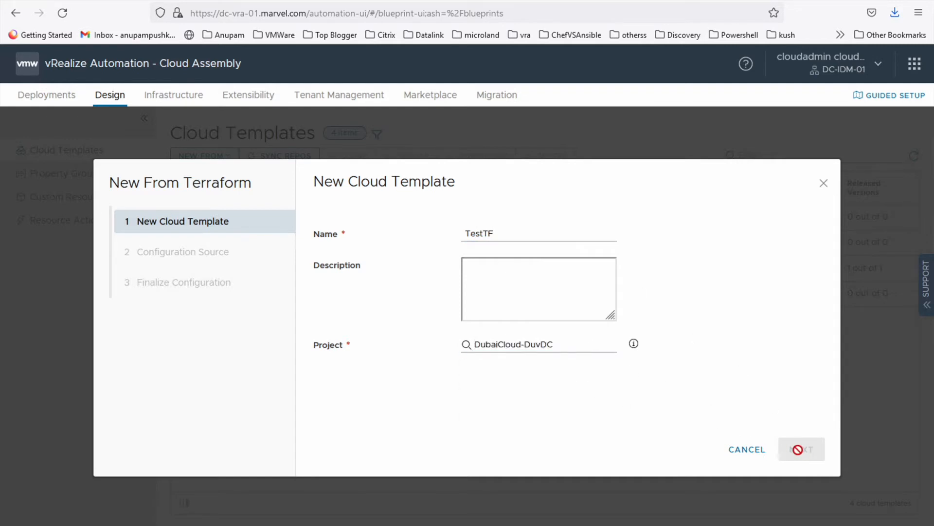
pyautogui.click(800, 449)
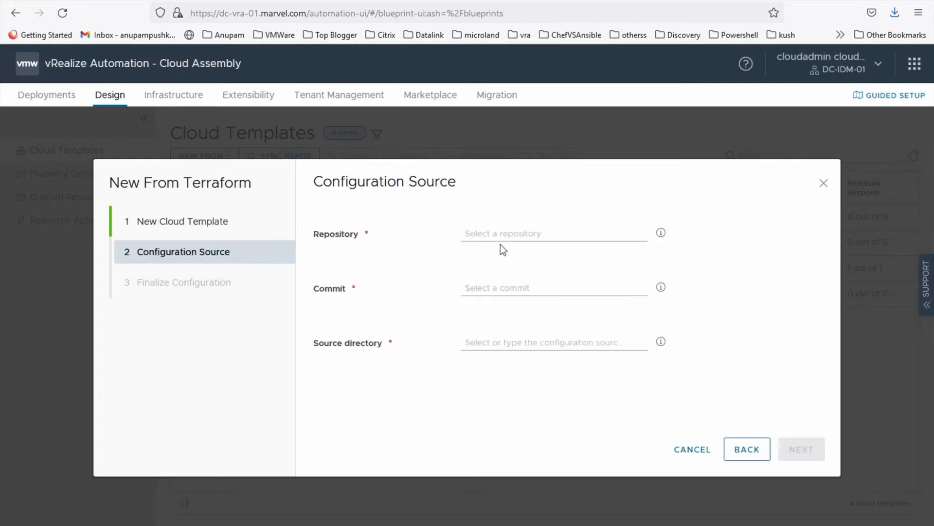
# - Set the source to the AnupamGIT repository, its newest commit and directory vRAvDC, then continue
pyautogui.click(552, 233)
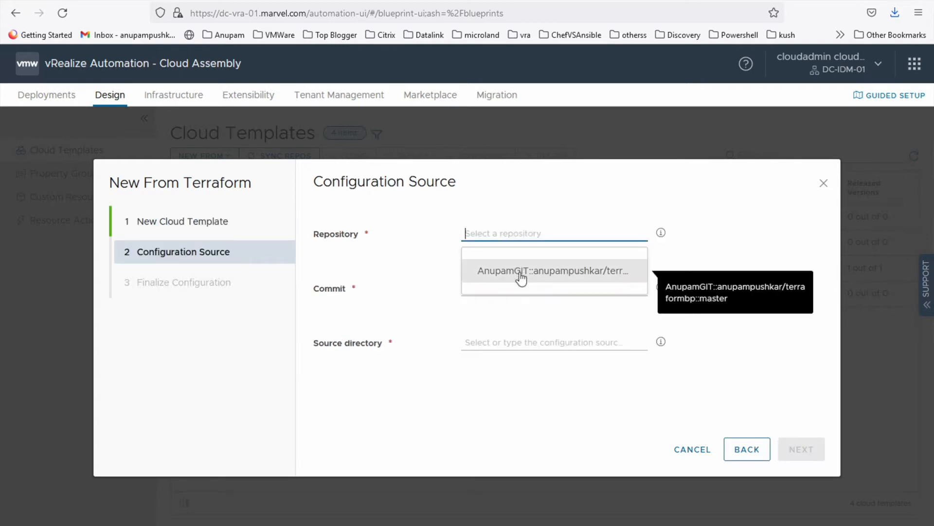
pyautogui.click(553, 271)
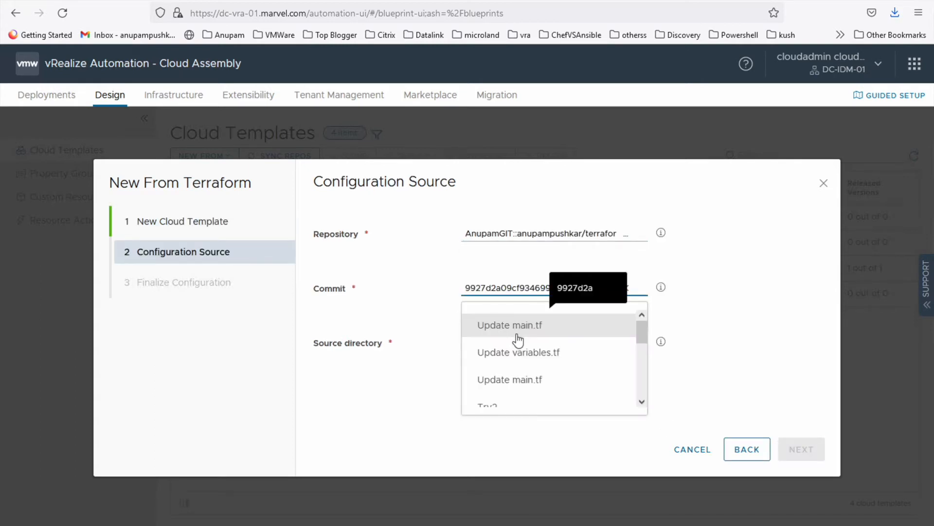
pyautogui.click(509, 325)
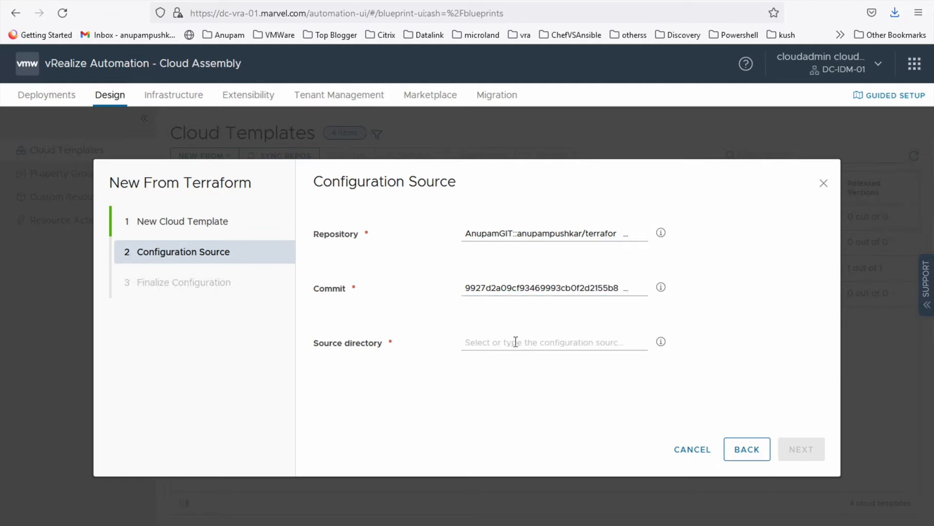
pyautogui.click(553, 342)
pyautogui.write('vRAvDC')
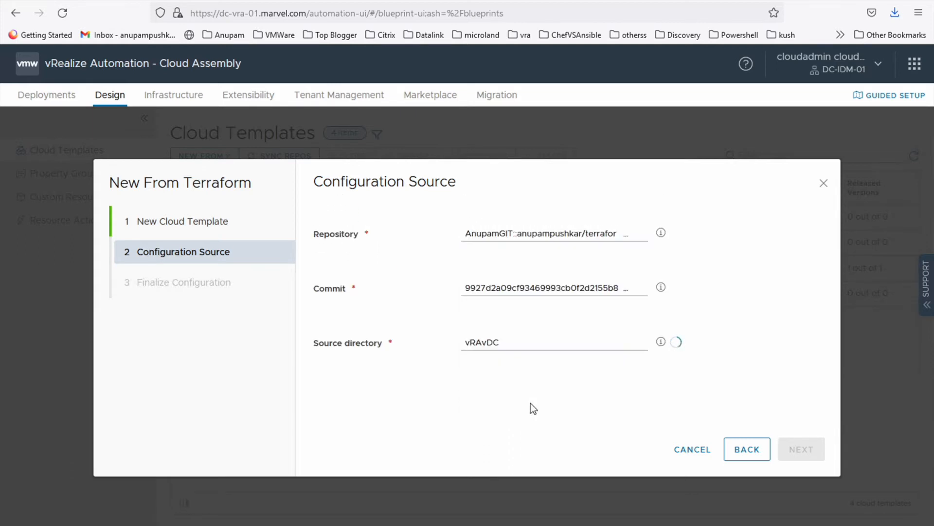
pyautogui.moveTo(682, 403)
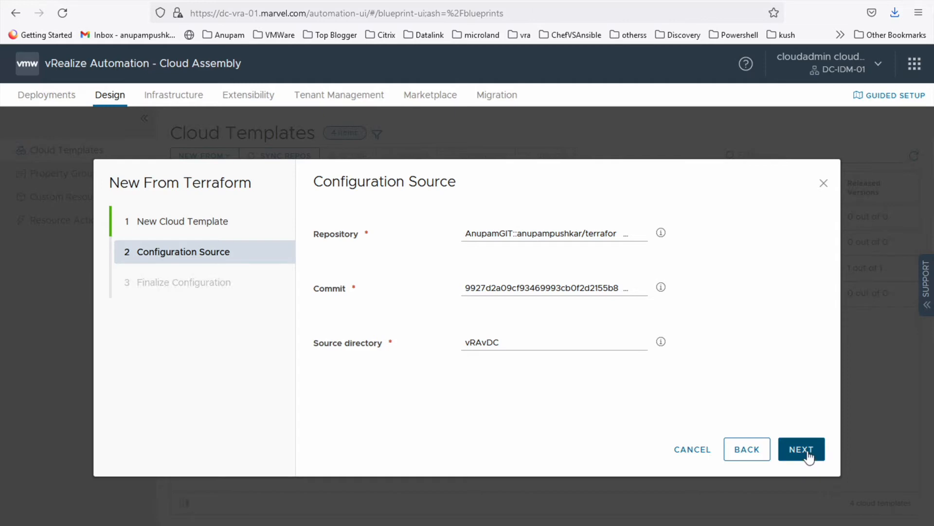
pyautogui.click(801, 448)
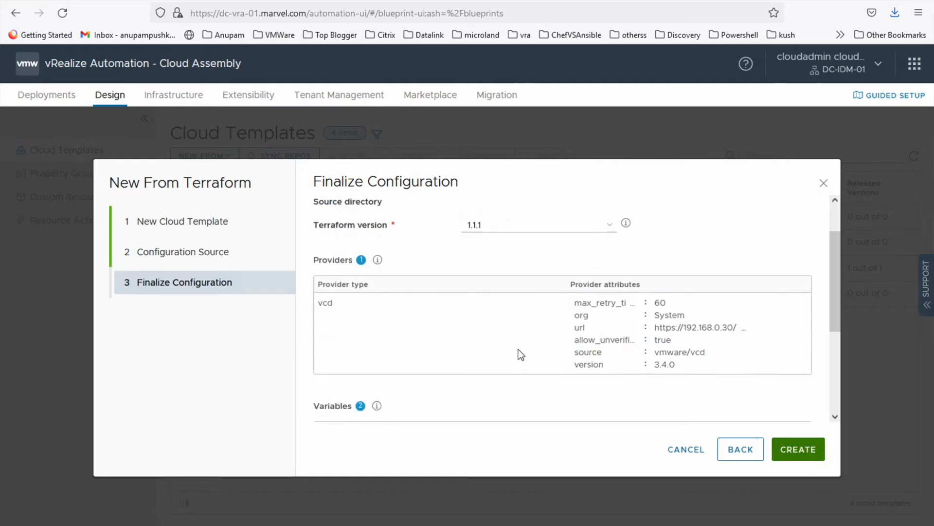
# - Create the TestTF template, close its designer, and go to the Infrastructure area
pyautogui.scroll(-3)
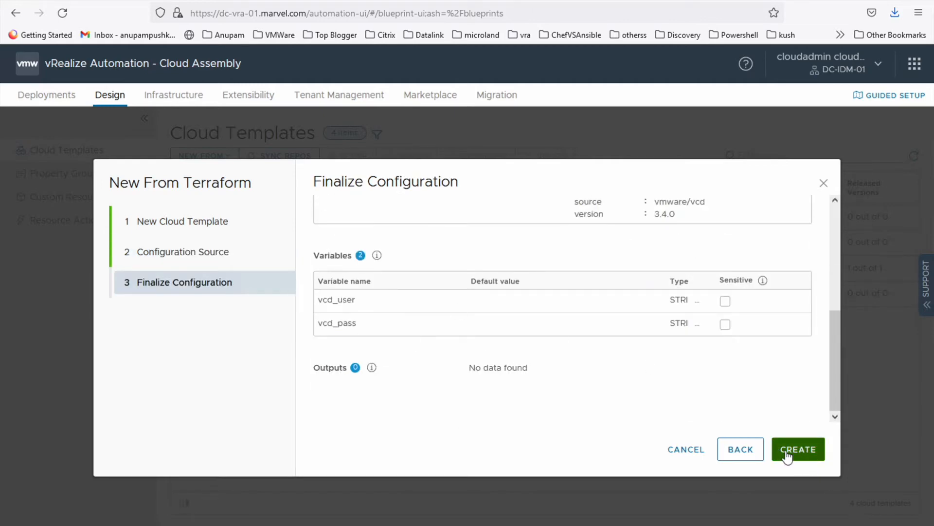
pyautogui.click(798, 449)
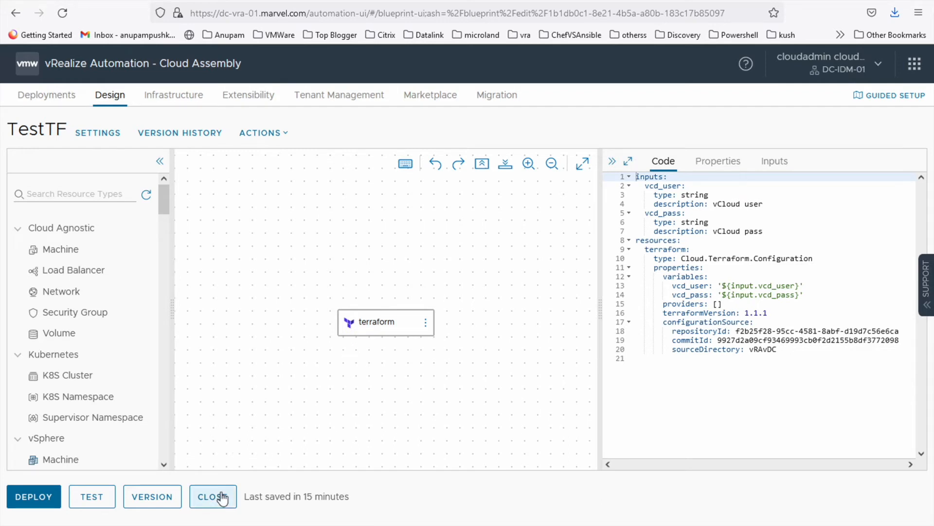
pyautogui.moveTo(219, 502)
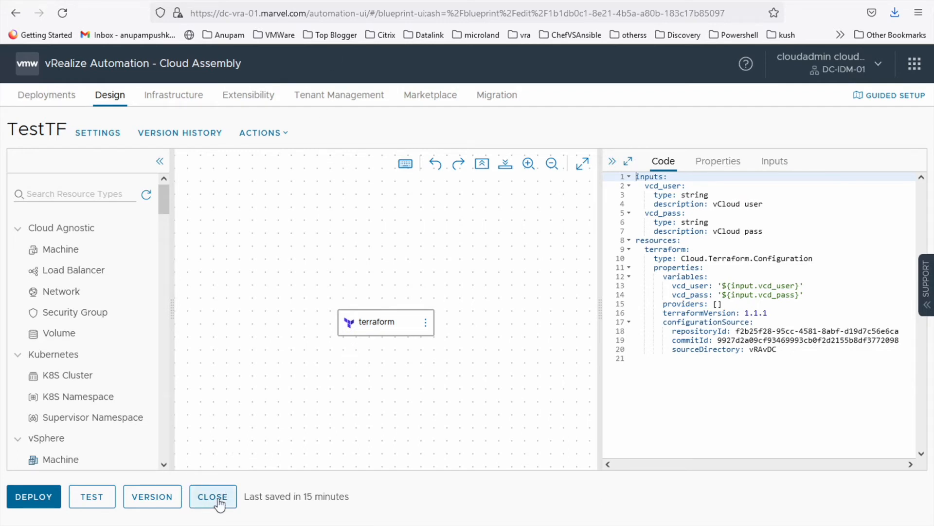
pyautogui.click(213, 496)
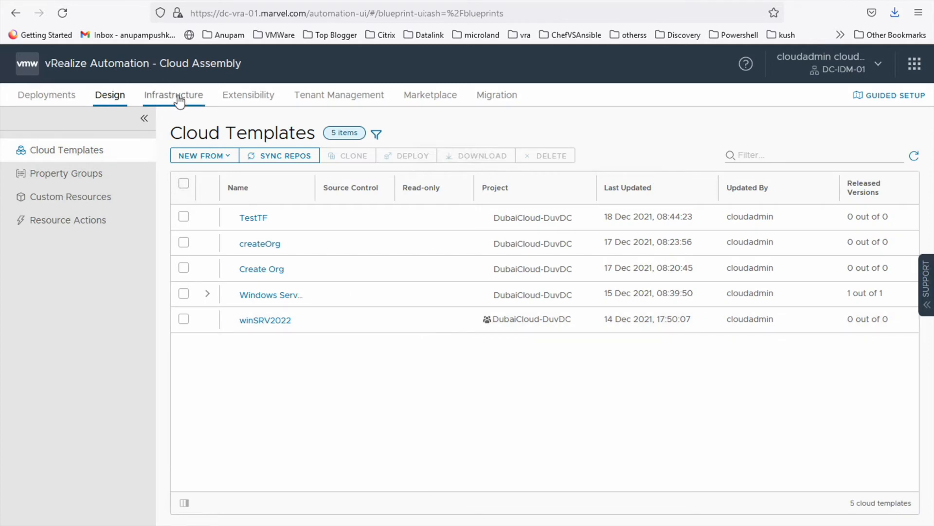
pyautogui.click(173, 95)
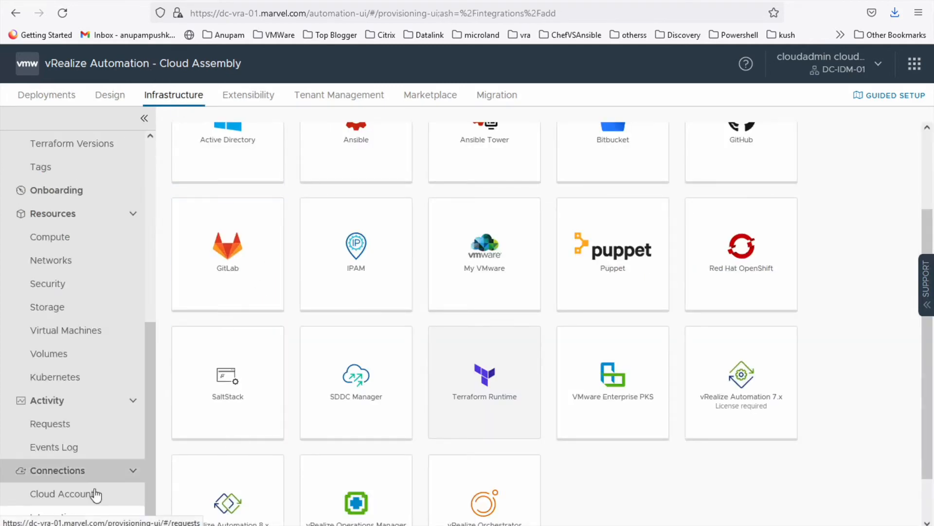
# - View the Cloud Accounts list, then the Integrations list including K8S Terraform
pyautogui.click(64, 493)
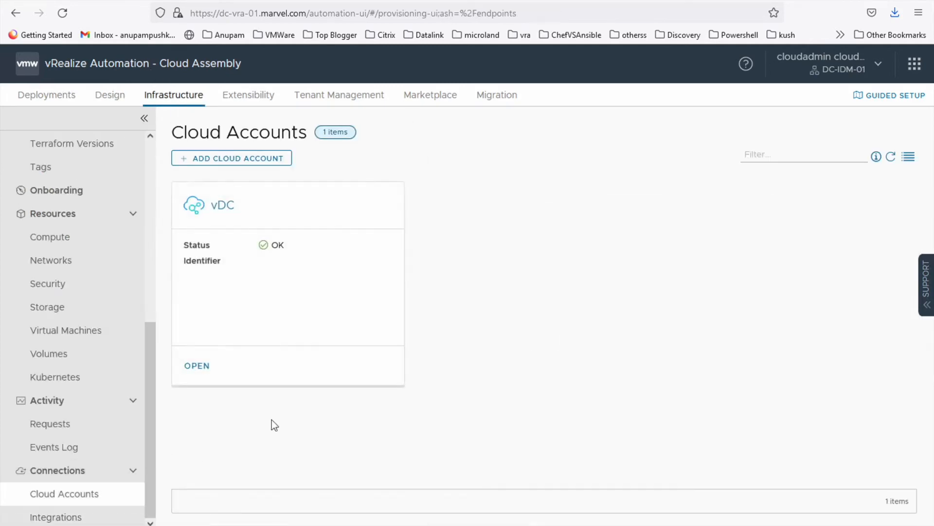
pyautogui.click(56, 517)
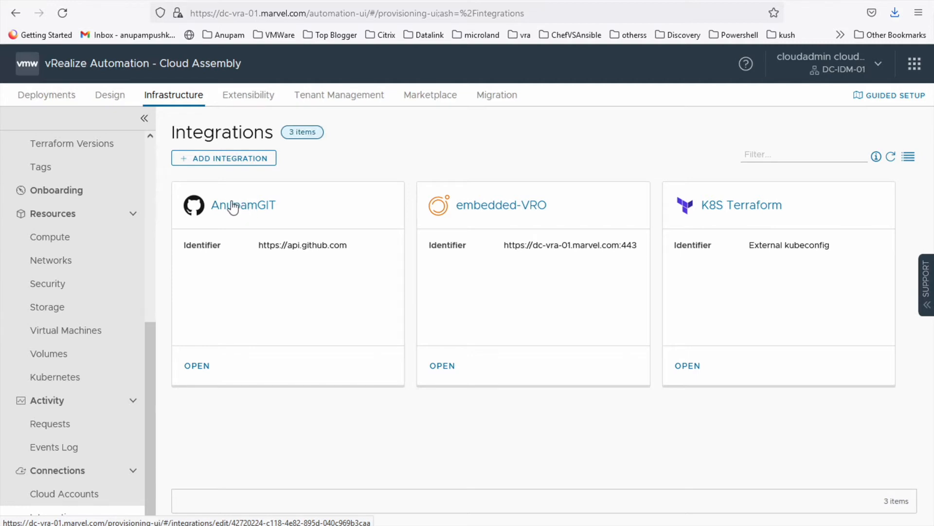
pyautogui.moveTo(248, 213)
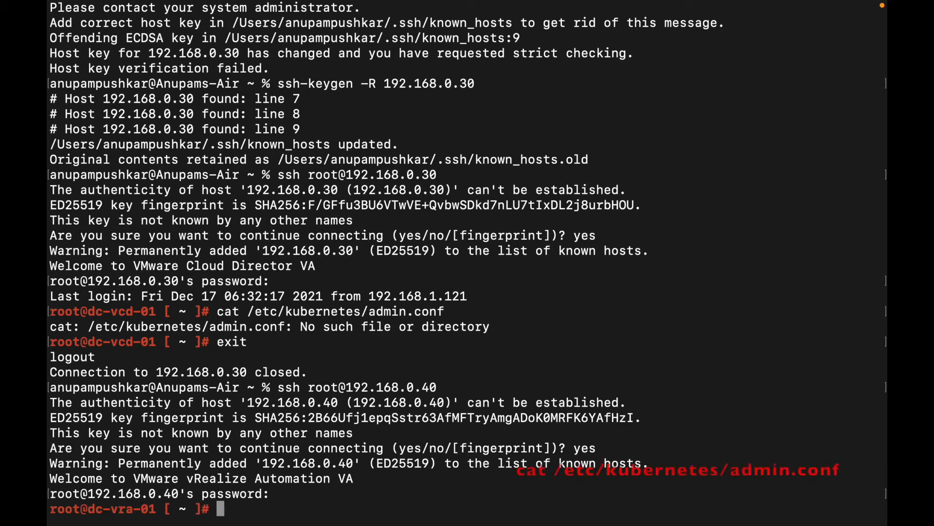
# - Display /etc/kubernetes/admin.conf on the vRealize Automation appliance over SSH
pyautogui.write('cat /etc/kubernetes/admin.conf')
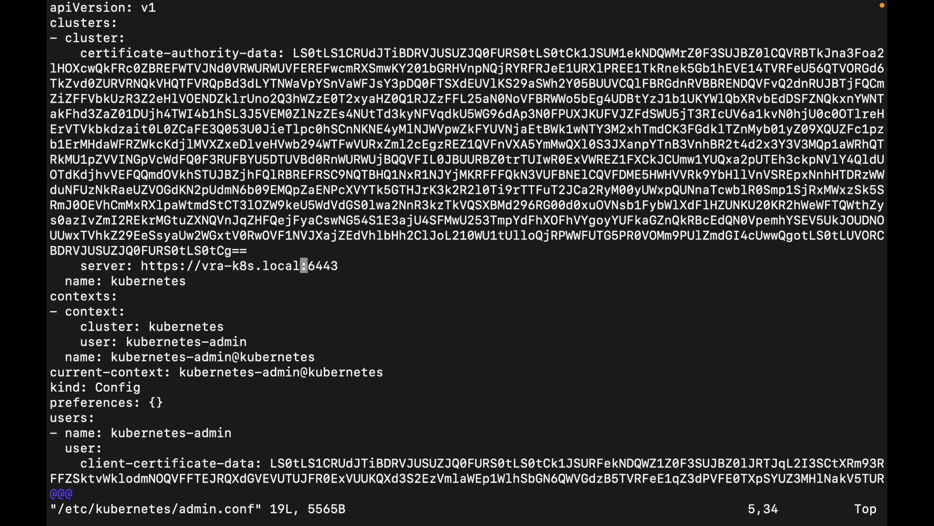
# - Change the kubeconfig server host to dc-vra-01.marvel.com, save, and print admin.conf
pyautogui.press('i')
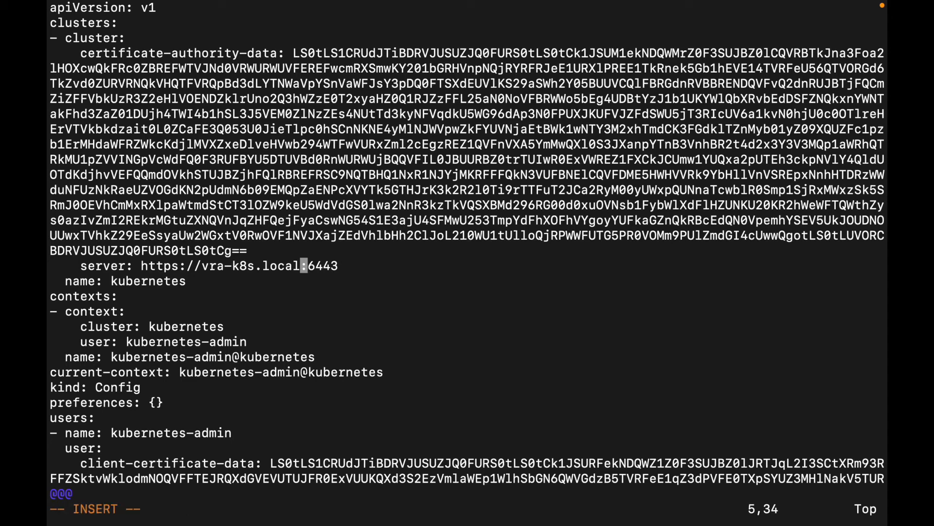
pyautogui.press('BackSpace')
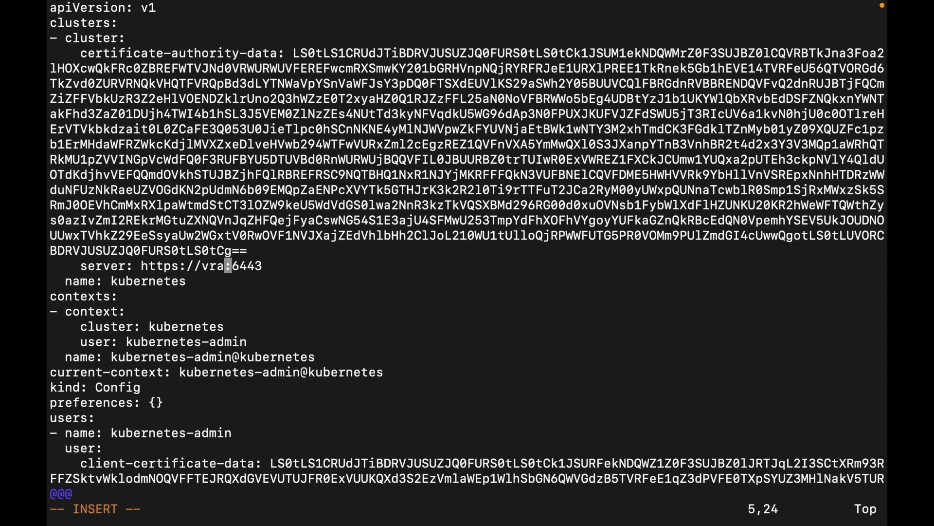
pyautogui.write('c-vra-01.marvel.com.')
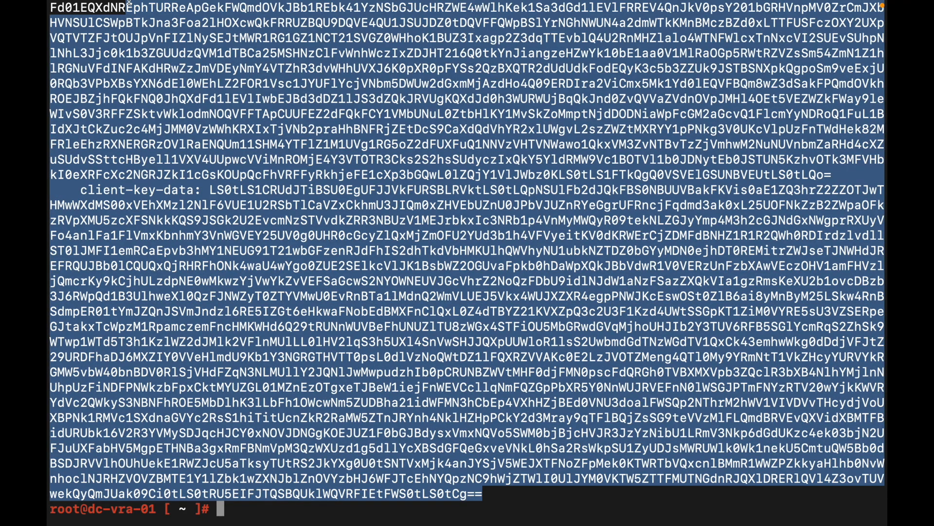
pyautogui.write('cat /etc/kubernetes/admin.conf')
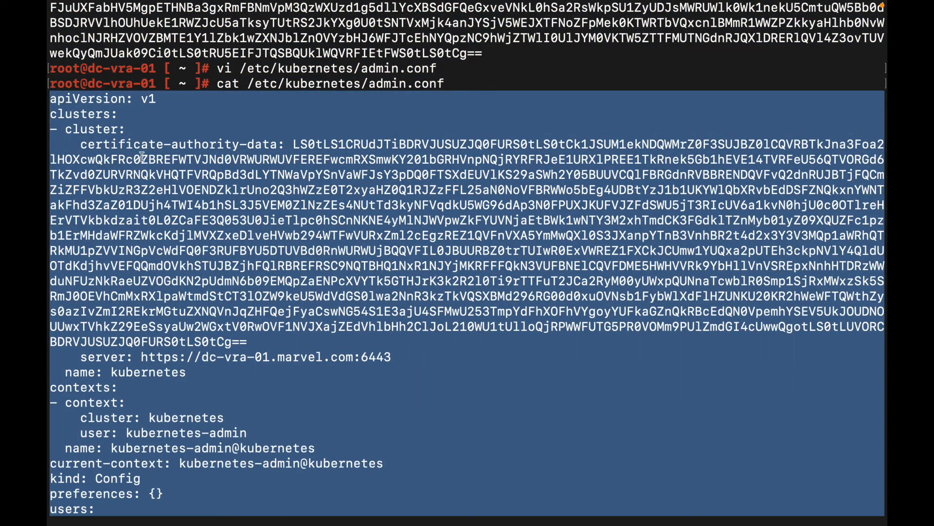
# - Copy the printed admin.conf kubeconfig contents to the clipboard
pyautogui.rightClick(144, 159)
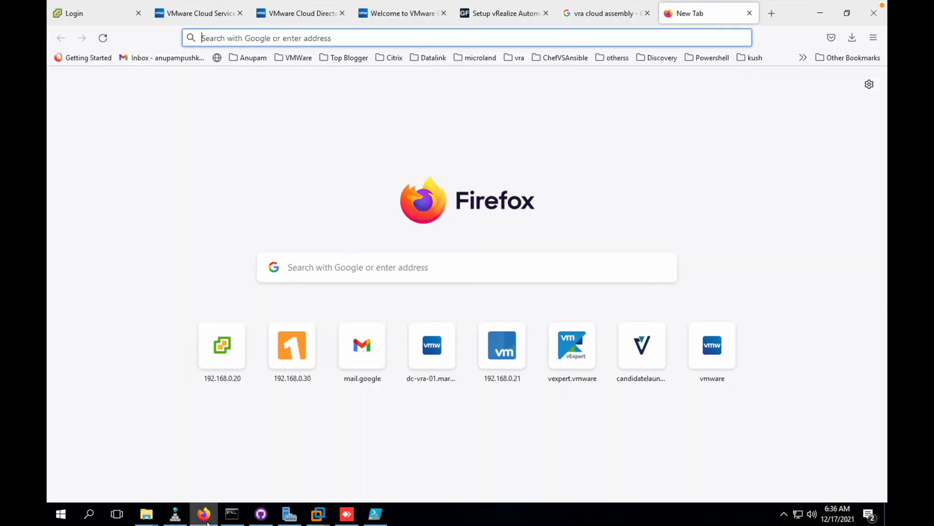
# - Sign back in to vRealize Automation and enter the Cloud Assembly service
pyautogui.click(196, 12)
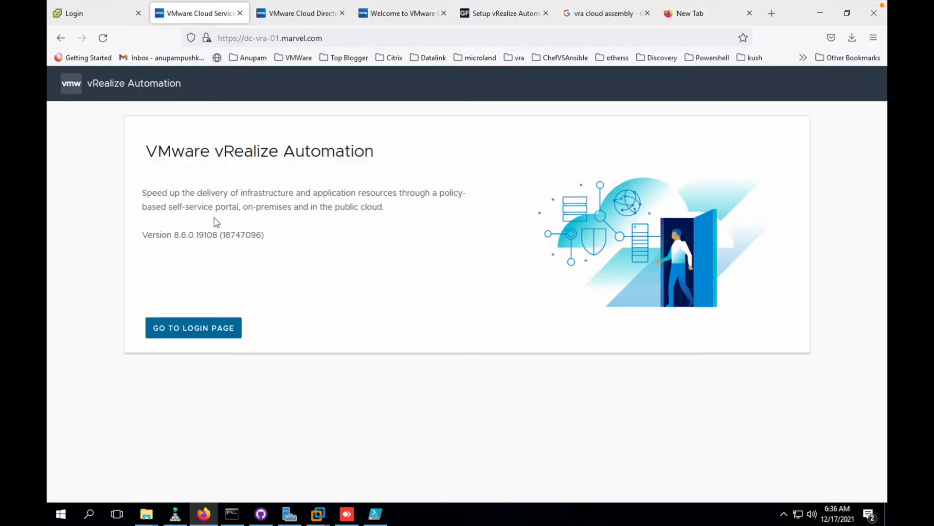
pyautogui.click(193, 327)
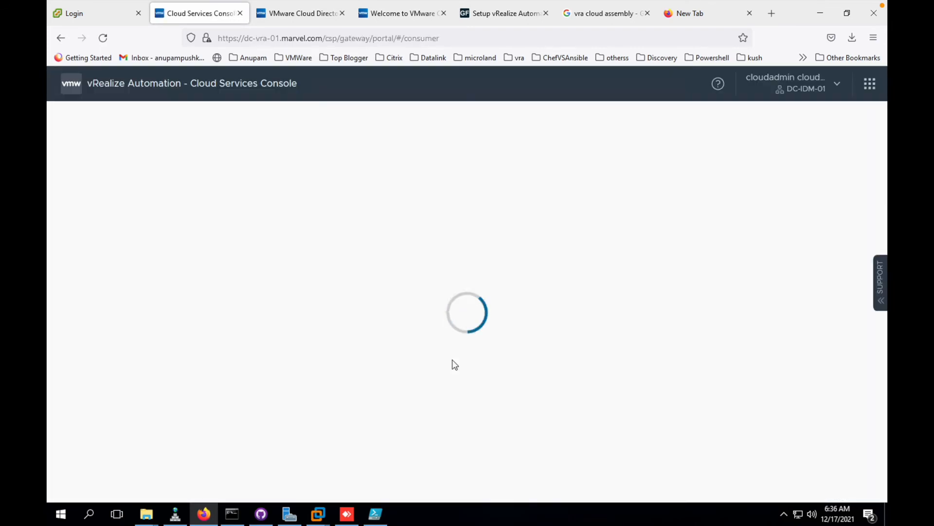
pyautogui.click(222, 416)
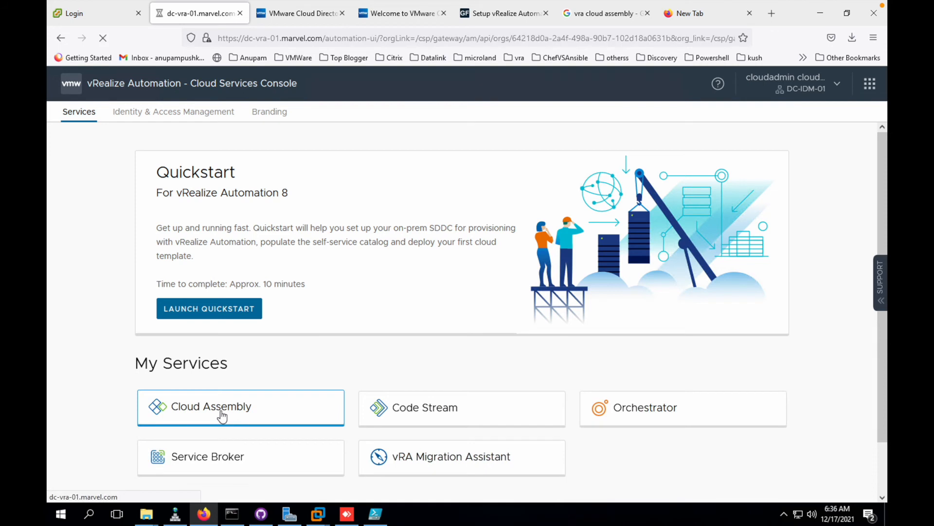
pyautogui.click(240, 407)
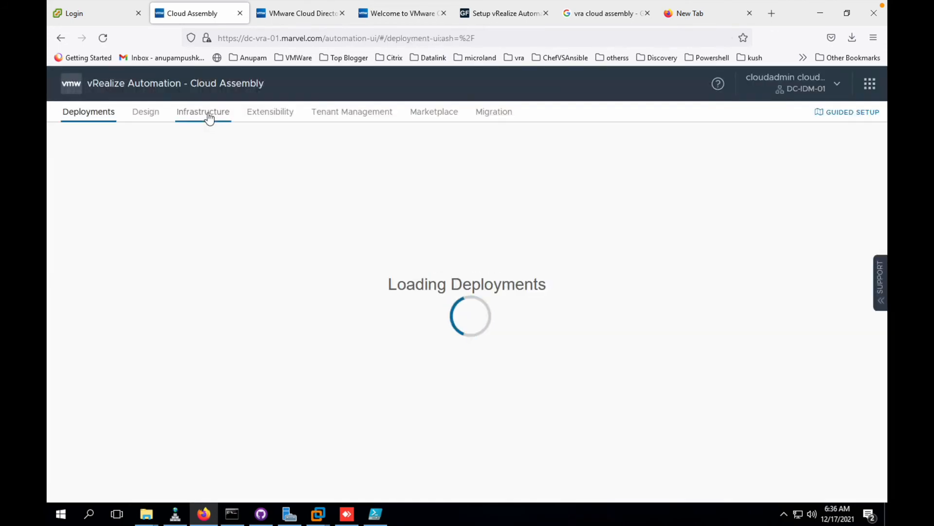
# - Navigate to Infrastructure > Connections > Integrations
pyautogui.click(203, 111)
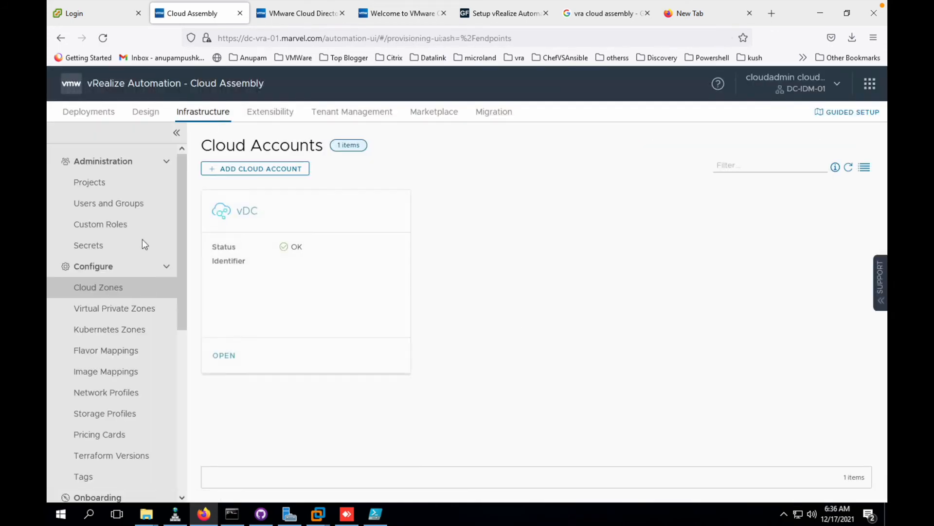
pyautogui.click(96, 491)
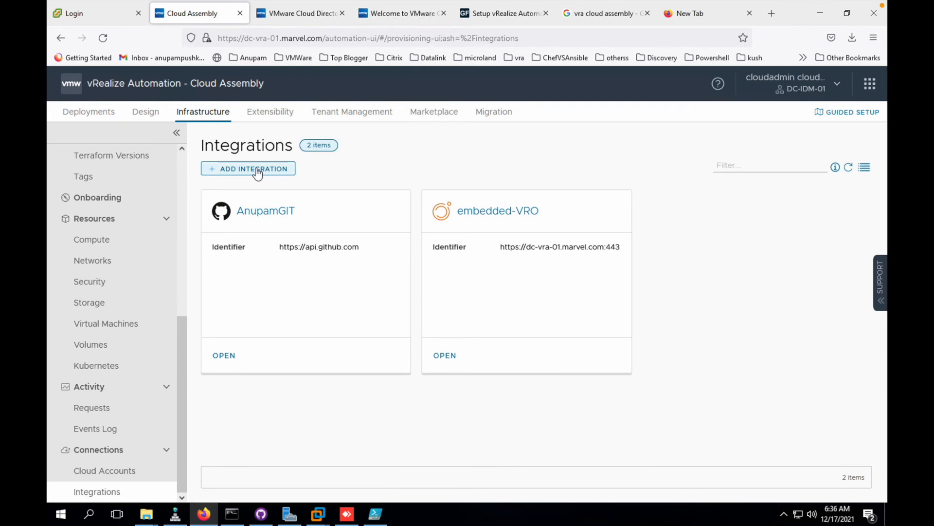
# - Add a Terraform Runtime integration named K8S Terraform using an external kubeconfig
pyautogui.click(248, 168)
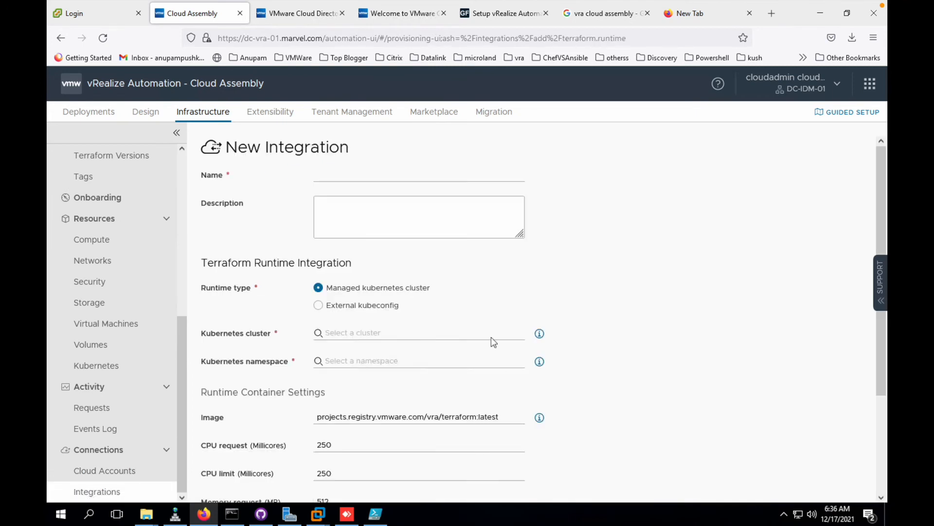
pyautogui.moveTo(360, 305)
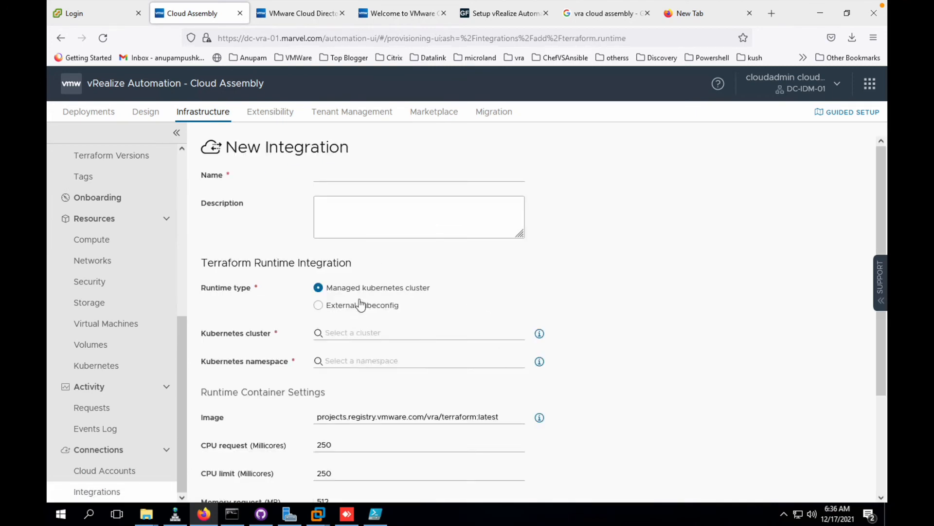
pyautogui.click(318, 304)
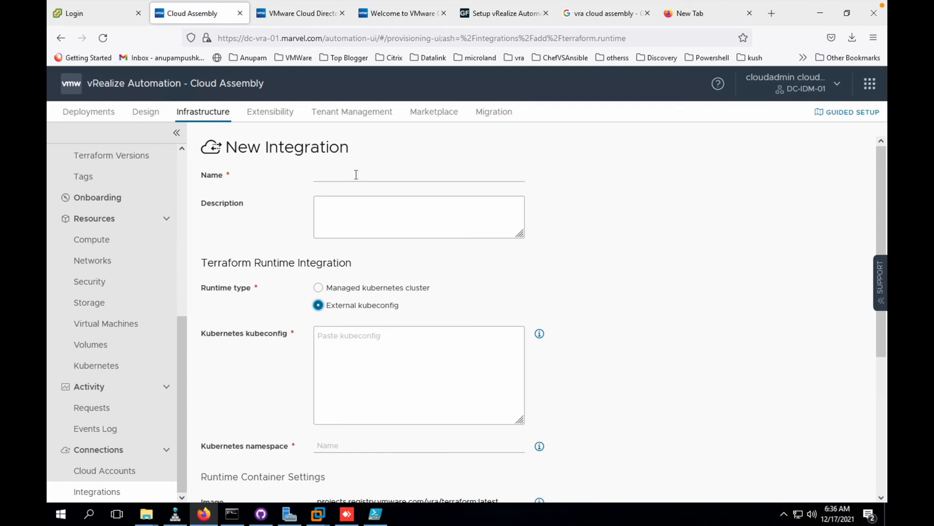
pyautogui.write('K8S')
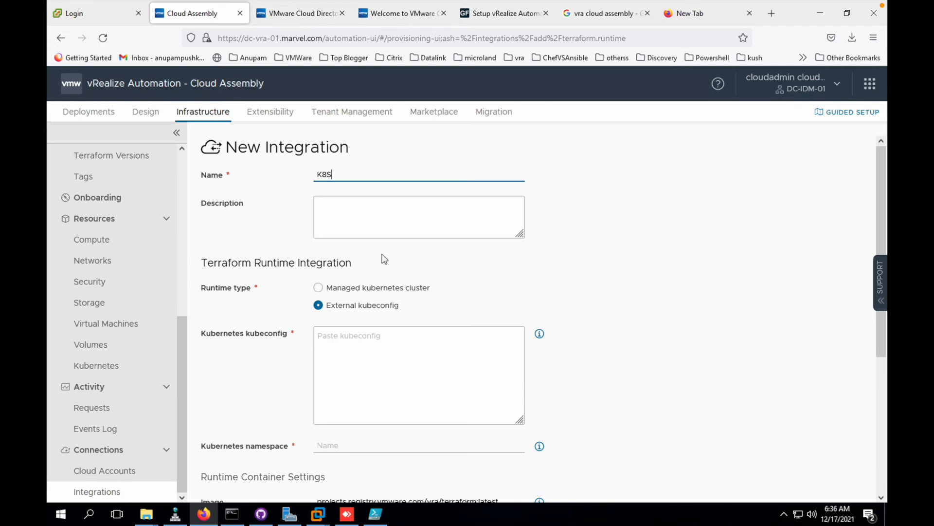
pyautogui.write('" "')
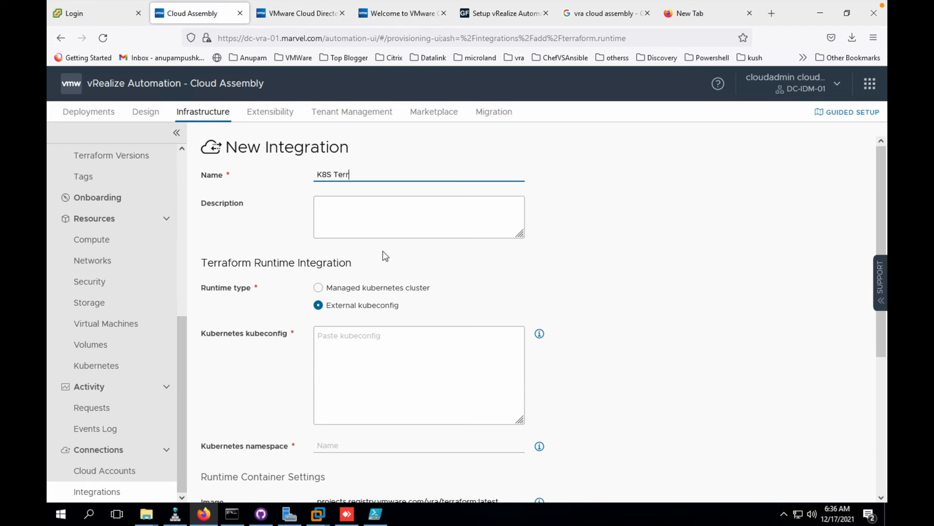
pyautogui.write('afrom')
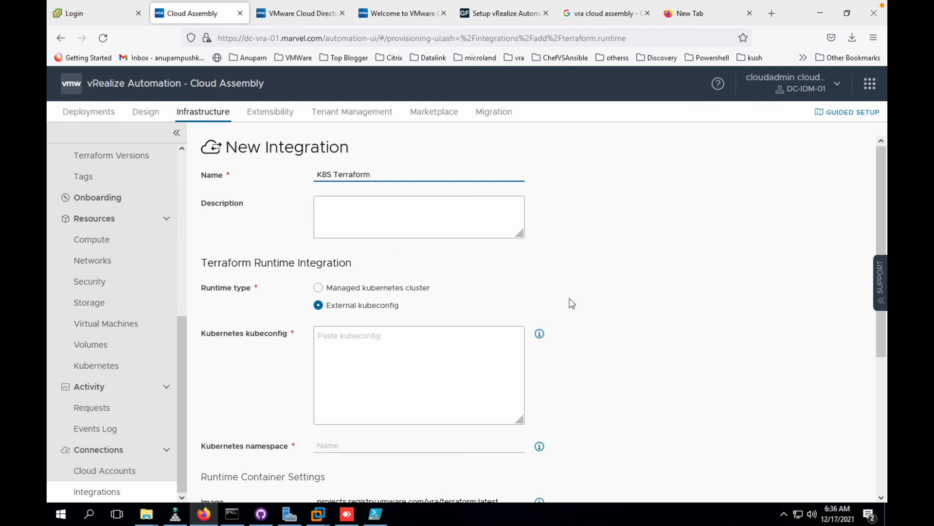
pyautogui.scroll(-3)
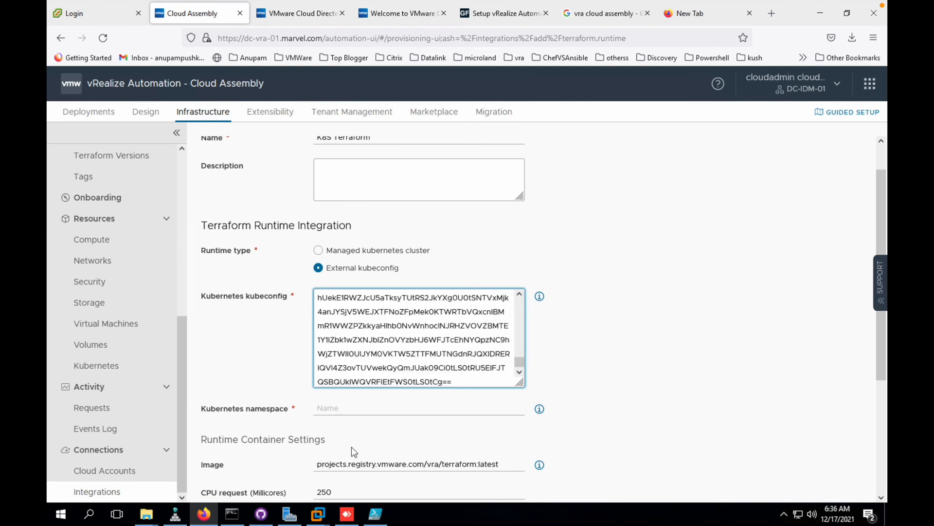
# - Set namespace prelude, validate and add the integration, then go to Cloud Templates
pyautogui.click(417, 408)
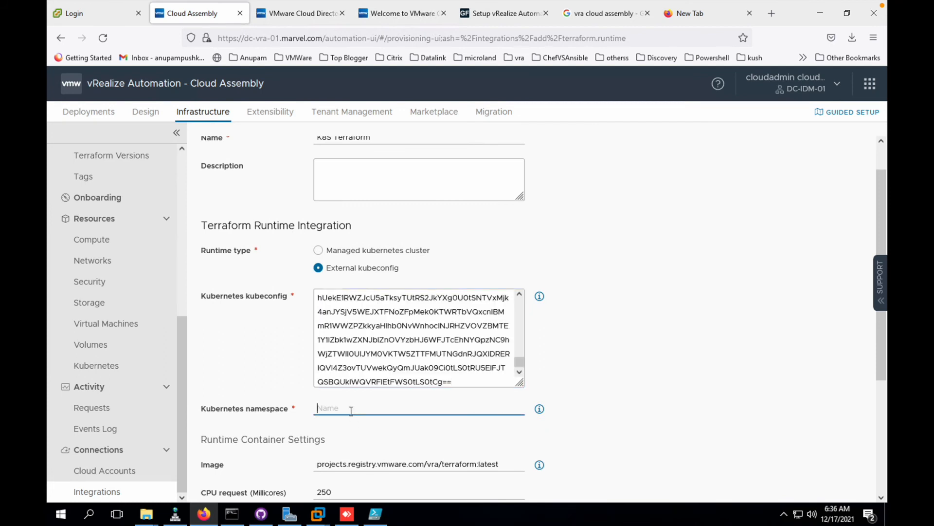
pyautogui.write('prelude')
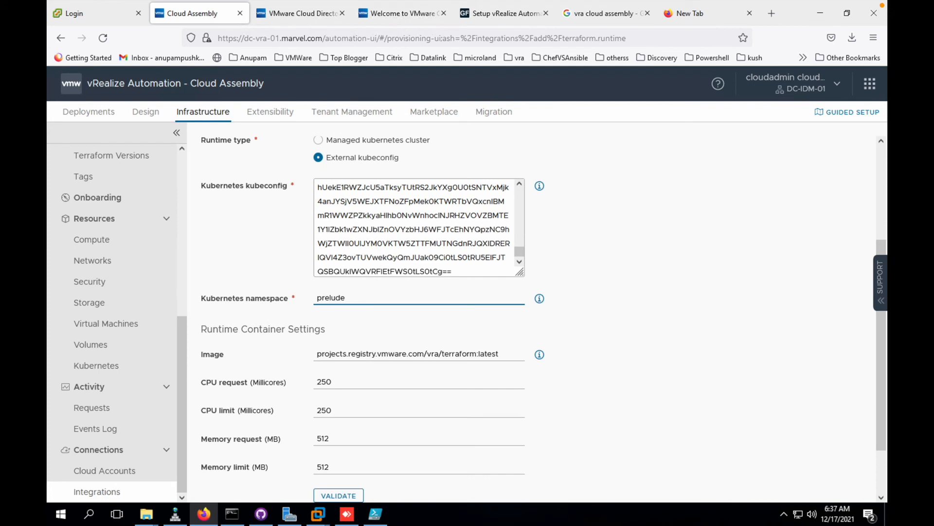
pyautogui.click(339, 495)
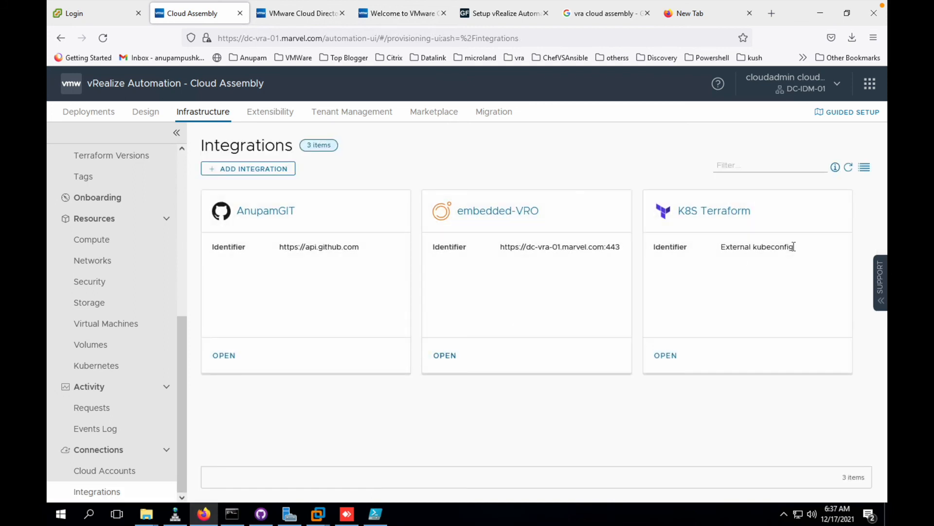
pyautogui.moveTo(360, 273)
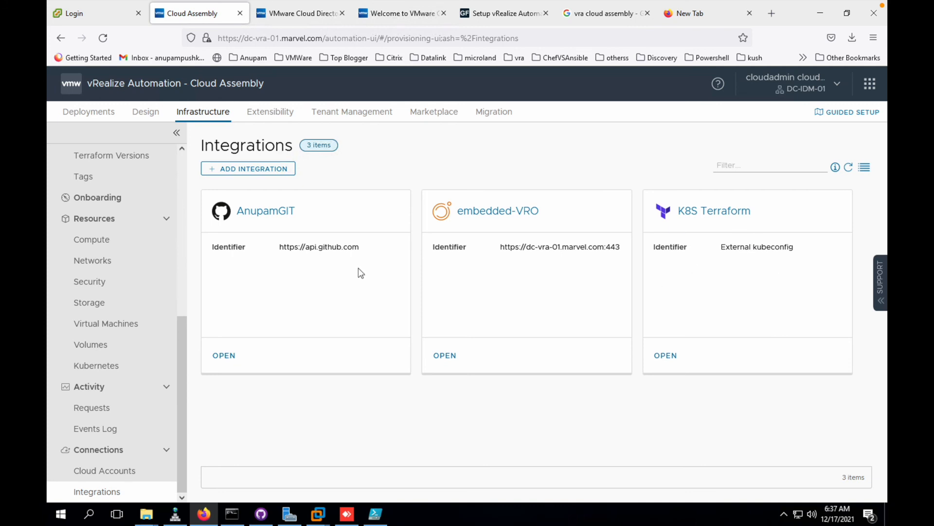
pyautogui.click(145, 111)
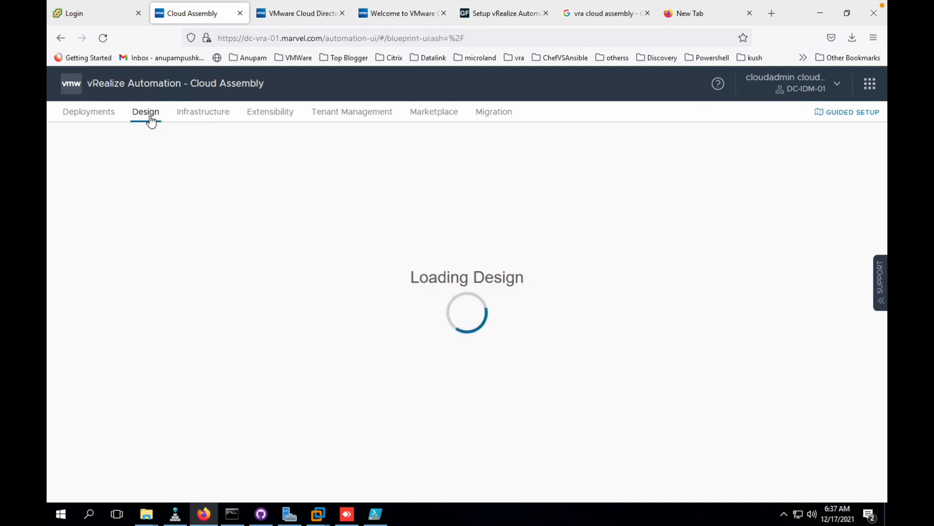
pyautogui.click(145, 111)
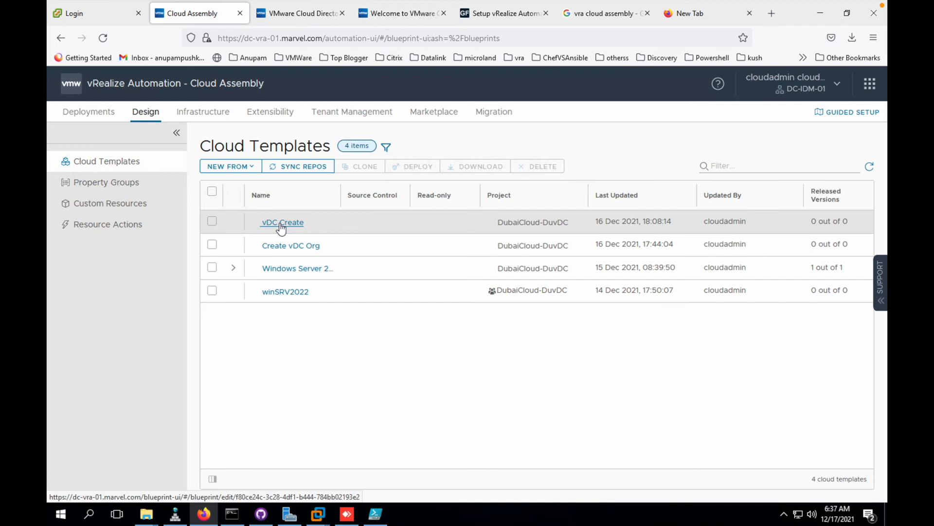
# - Deploy the vDC Create template as a deployment named testVDC
pyautogui.click(282, 222)
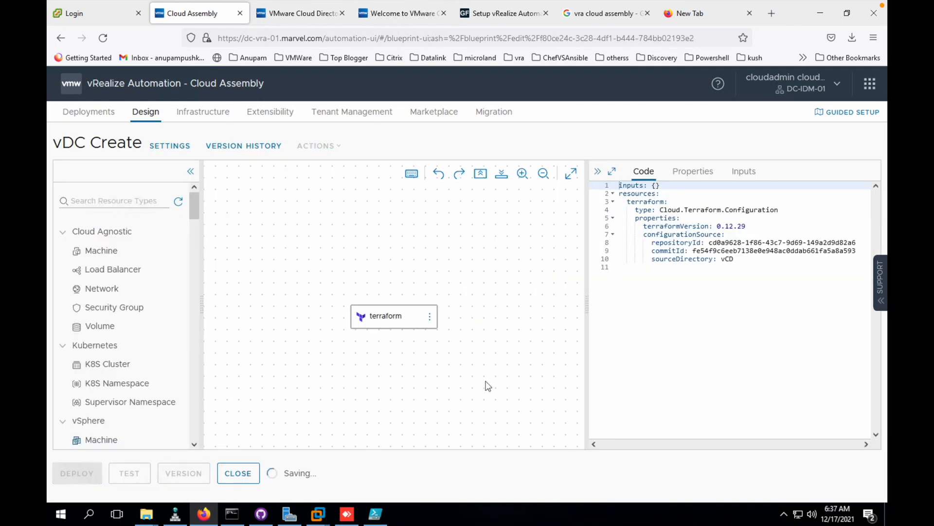
pyautogui.click(77, 473)
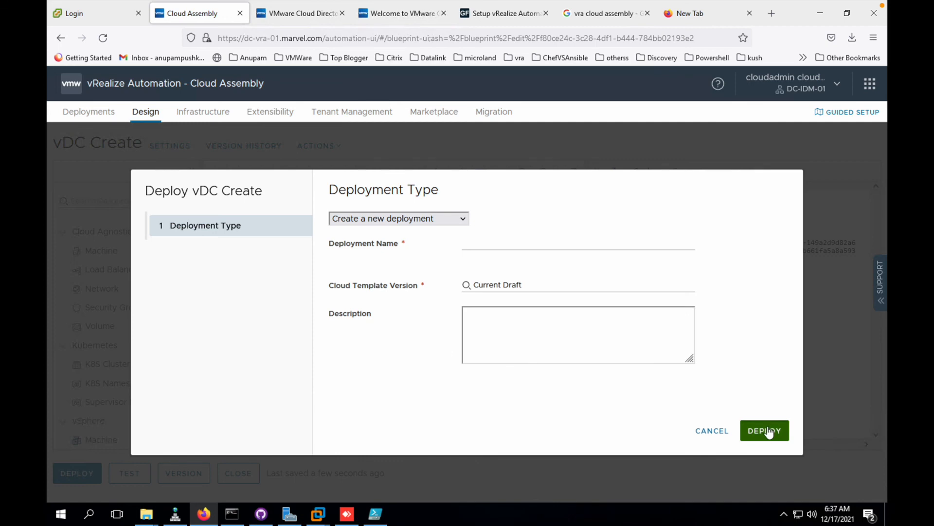
pyautogui.click(577, 242)
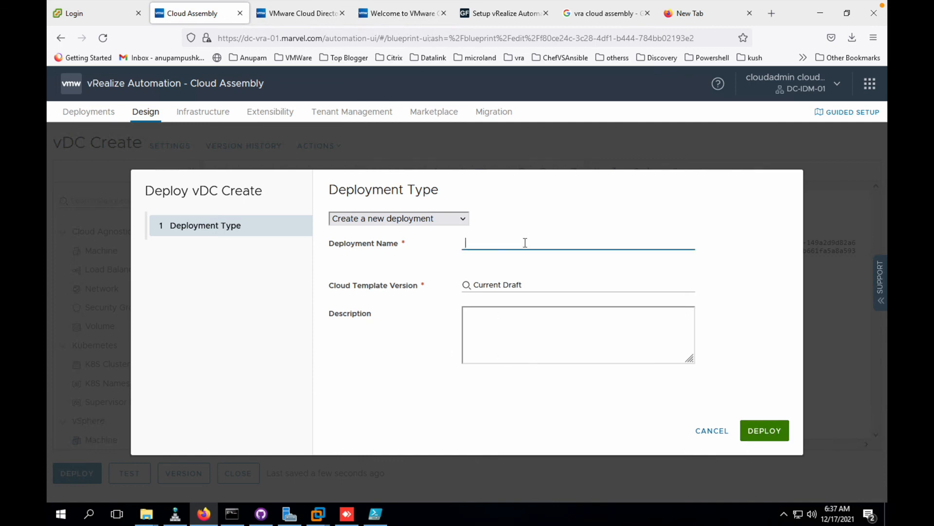
pyautogui.write('test')
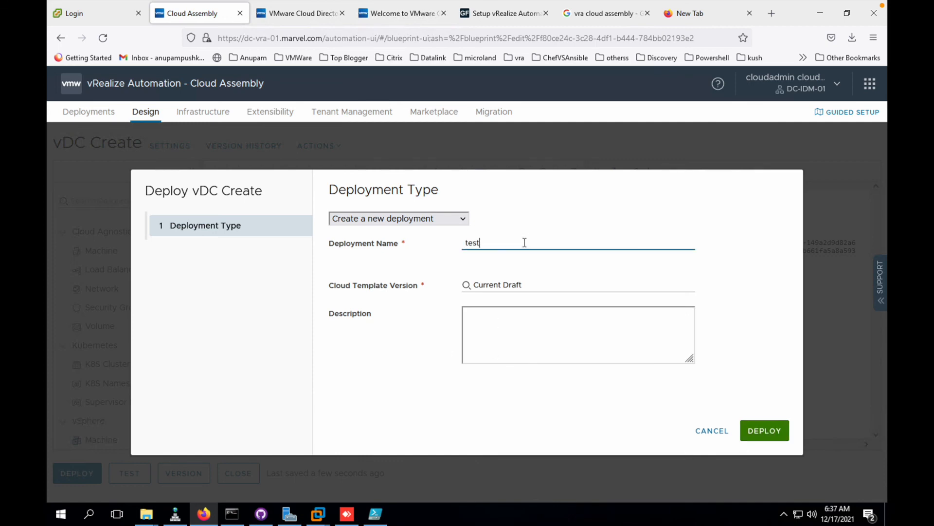
pyautogui.write('VDC')
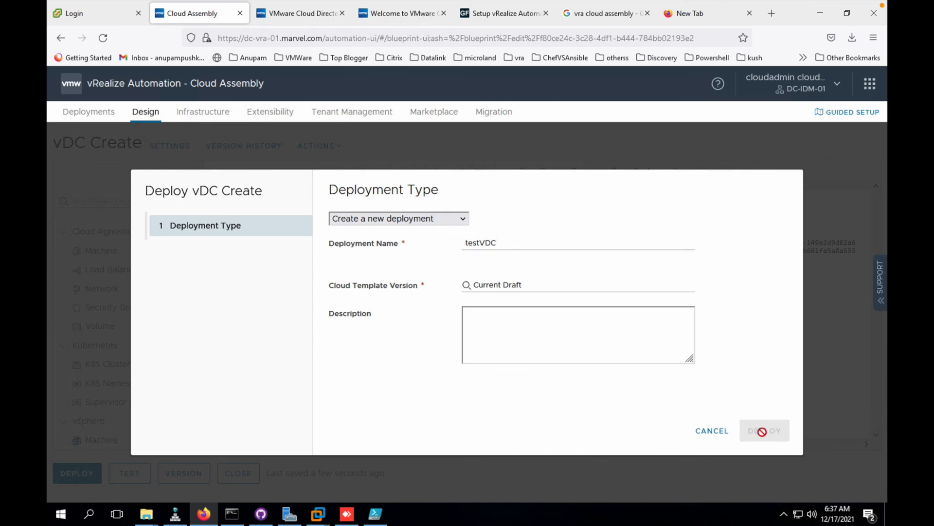
pyautogui.click(765, 431)
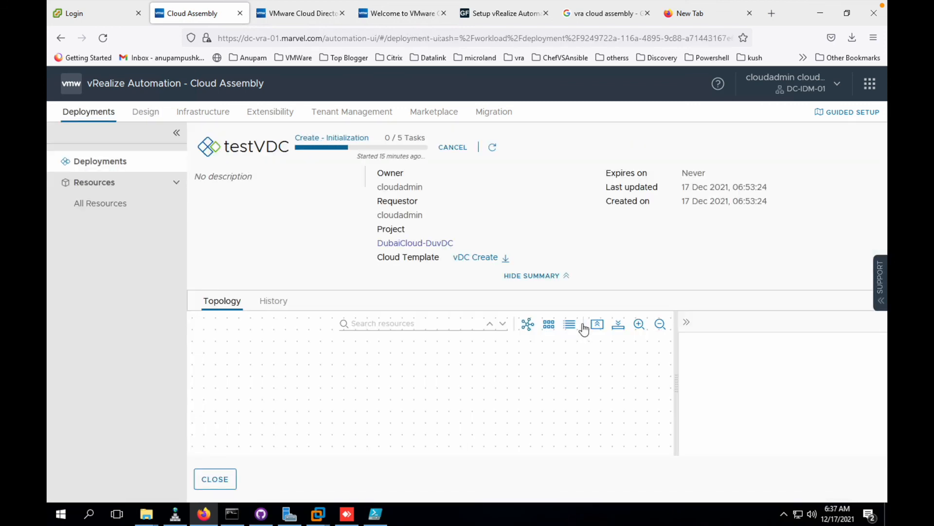